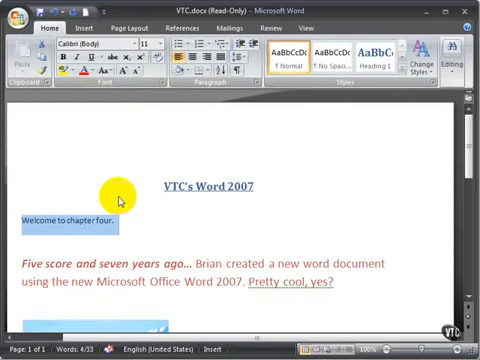
pyautogui.moveTo(113, 79)
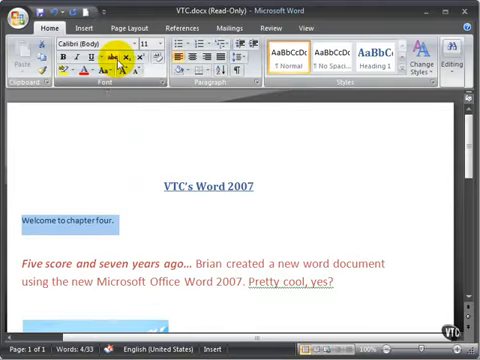
pyautogui.moveTo(106, 63)
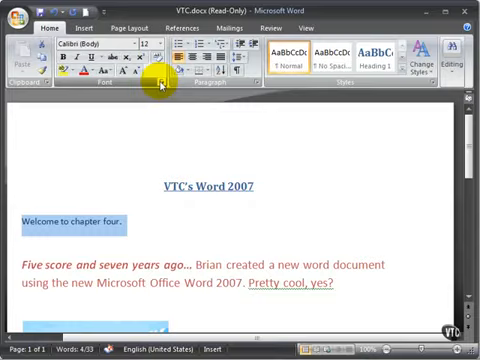
pyautogui.moveTo(155, 83)
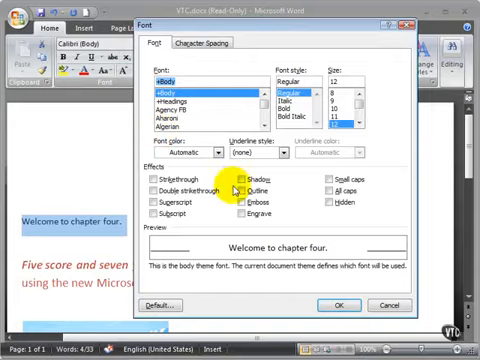
# Step: Apply the Engrave effect to 'Welcome to chapter four.' and reopen the Font dialog
pyautogui.click(229, 178)
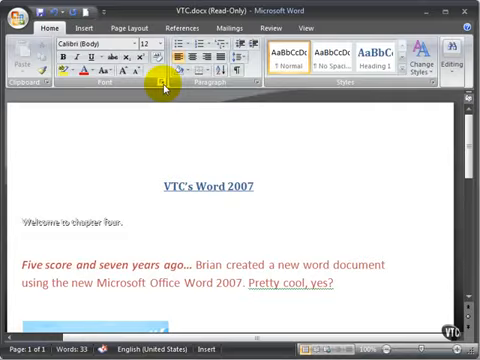
pyautogui.click(156, 89)
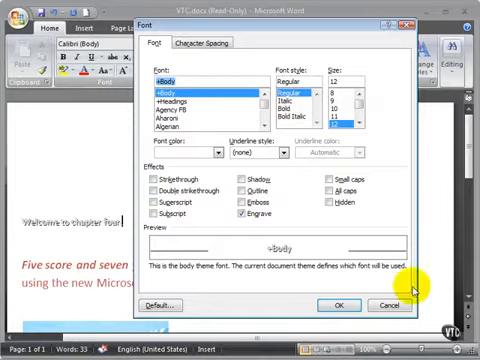
pyautogui.click(404, 305)
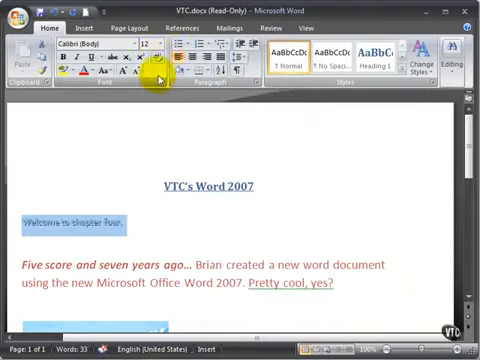
pyautogui.click(168, 88)
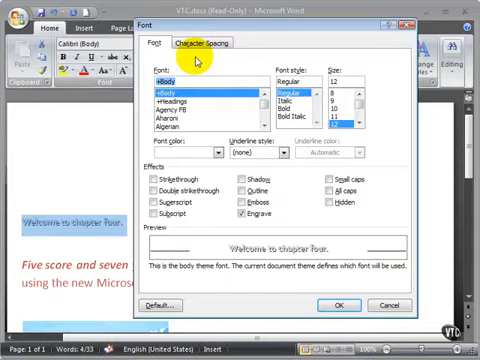
# Step: Set Character Spacing to Expanded by 1.3 pt in the Font dialog
pyautogui.click(203, 44)
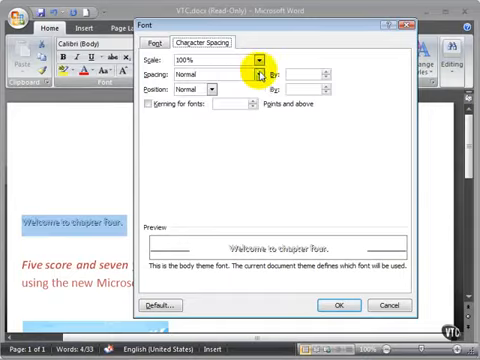
pyautogui.click(258, 75)
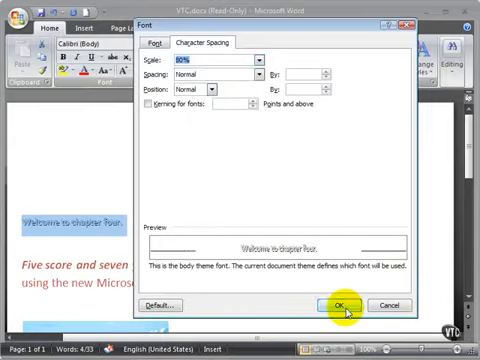
pyautogui.click(336, 305)
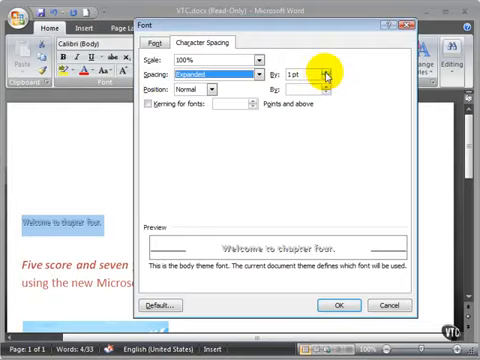
pyautogui.click(325, 72)
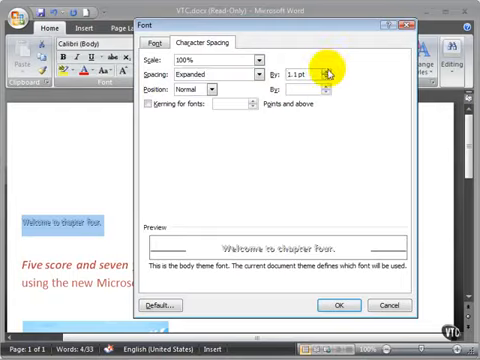
pyautogui.click(328, 69)
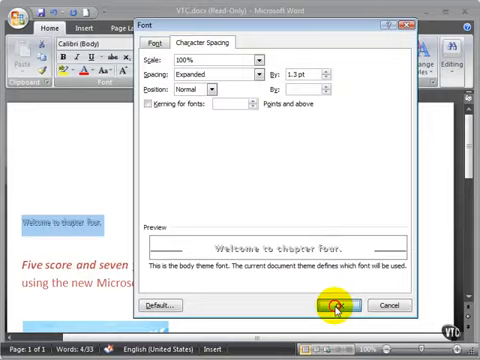